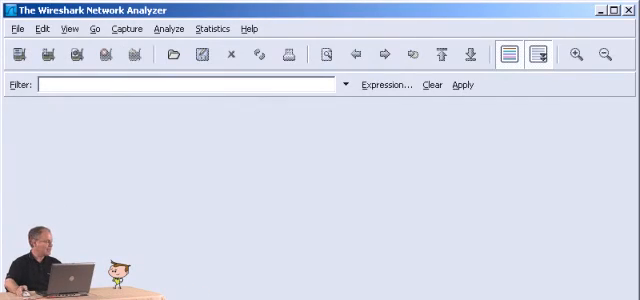
mouse_move(139, 27)
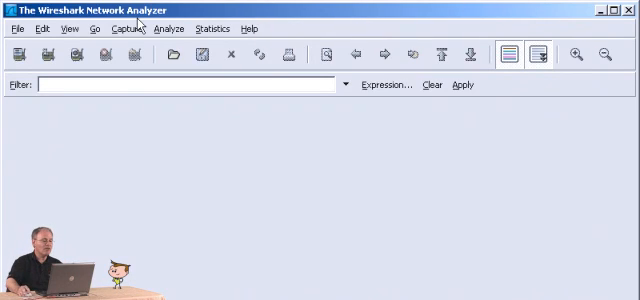
Reach the Capture Options dialog from the Capture menu
left_click(129, 28)
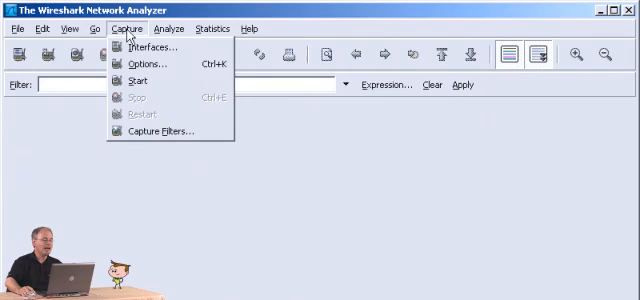
mouse_move(150, 65)
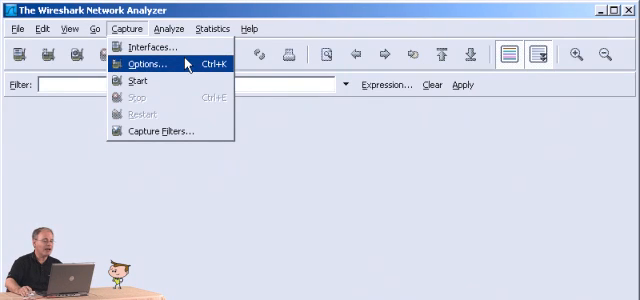
left_click(149, 65)
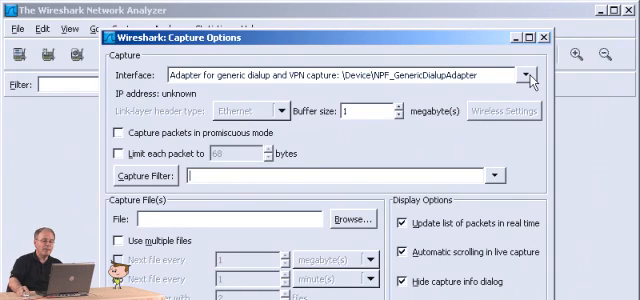
Choose the Broadcom NetXtreme Gigabit Ethernet Driver as the capture interface
left_click(526, 75)
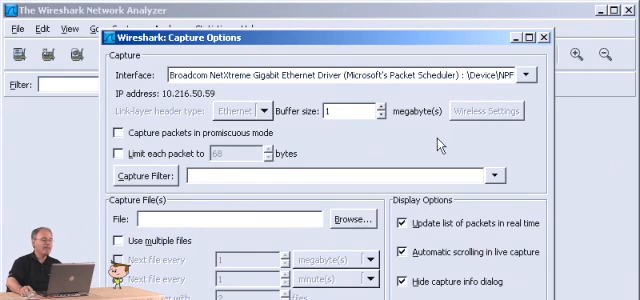
left_click(112, 133)
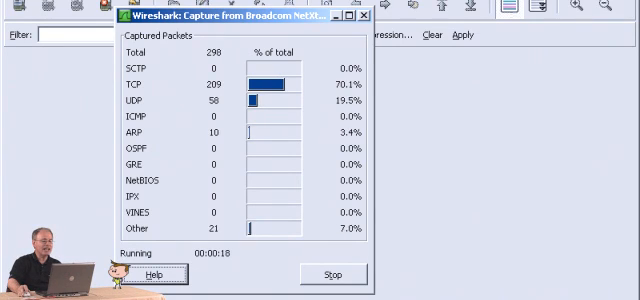
Stop the live capture so the packet list fills with the captured traffic
left_click(336, 272)
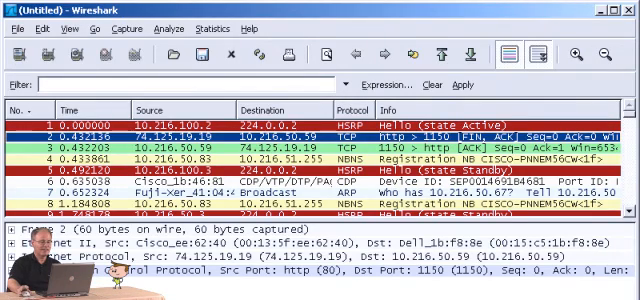